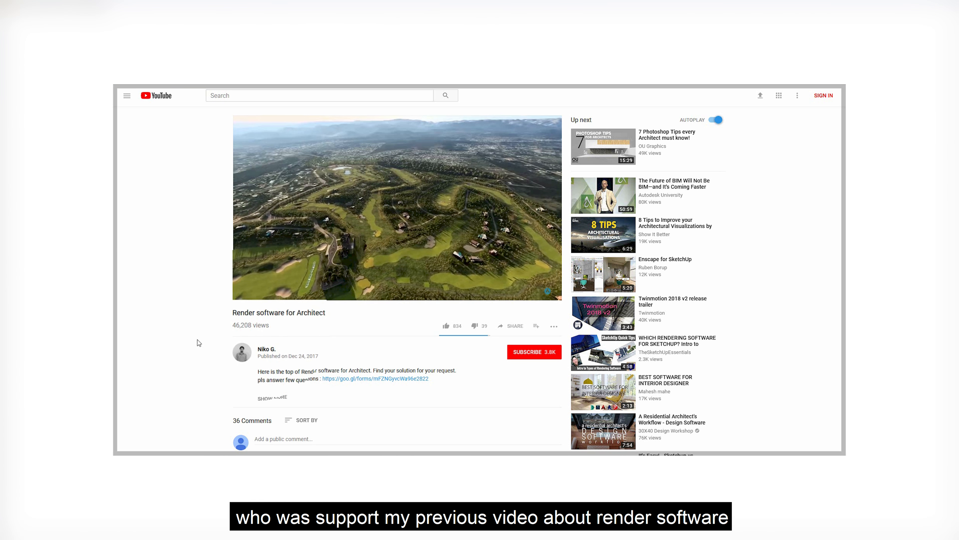
scroll("down", 3)
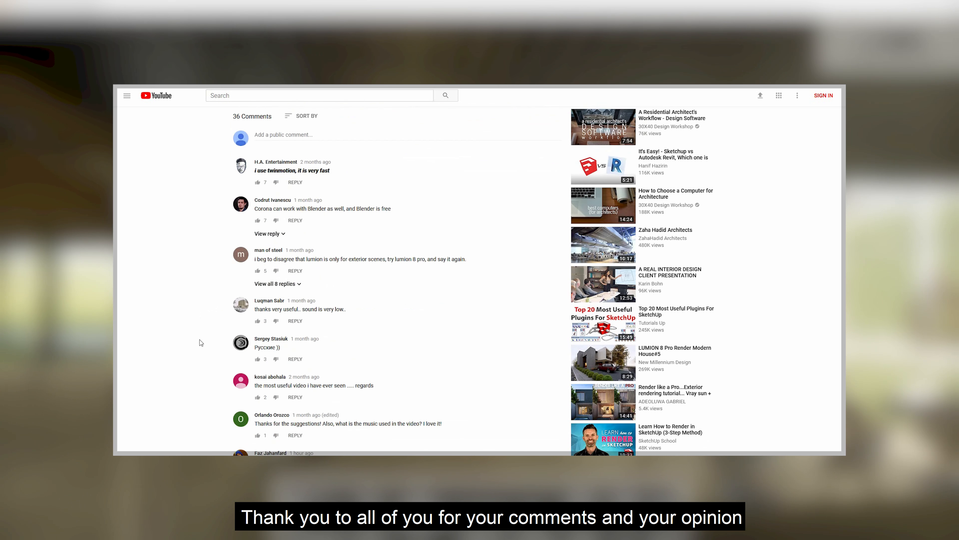